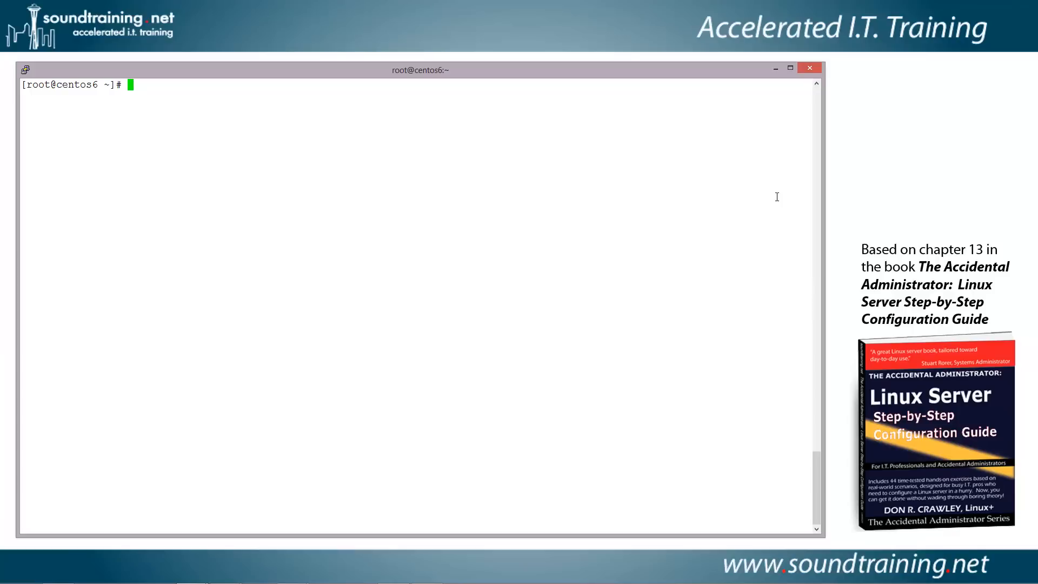
Confirm CentOS 6.4 Final via /etc/redhat-release and start the uname -r kernel check.
type("cat")
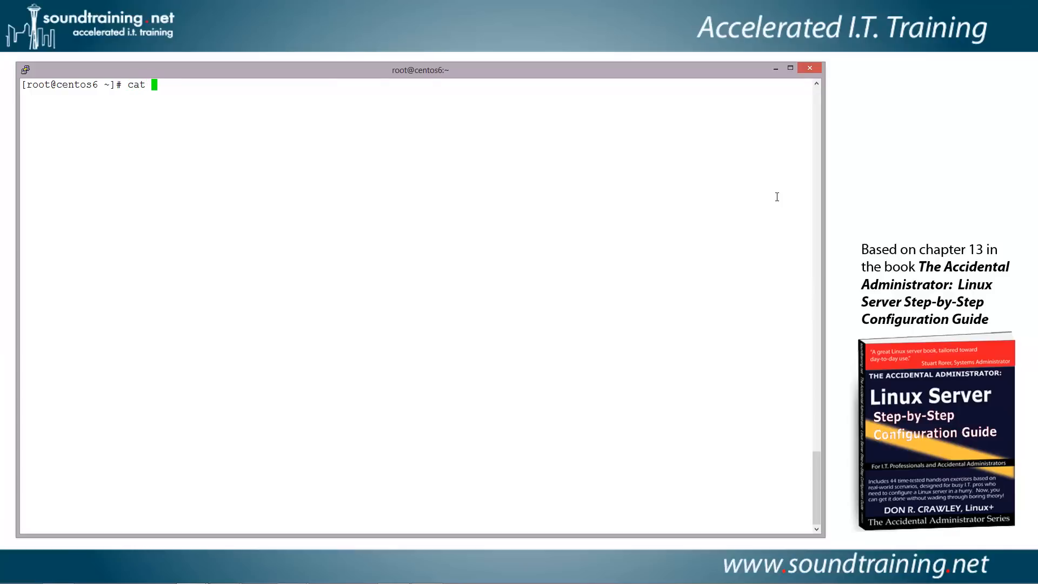
type("/et")
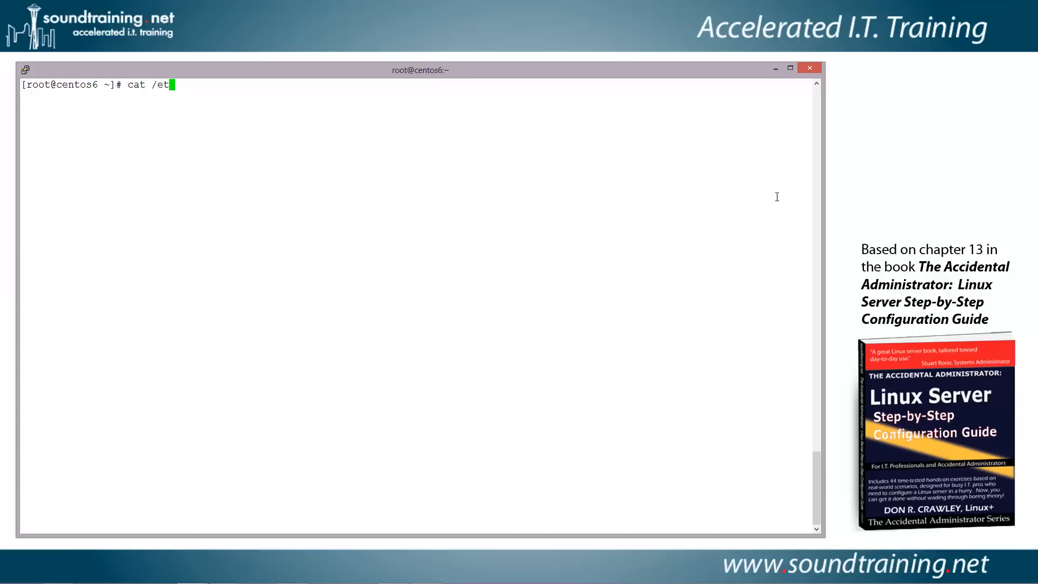
type("c/redhat-release")
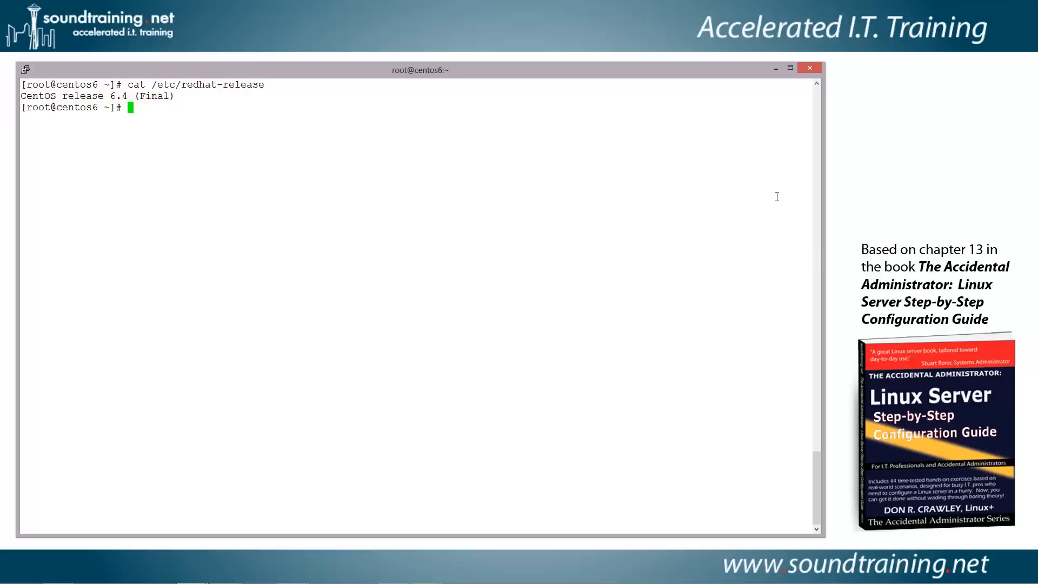
type("unam")
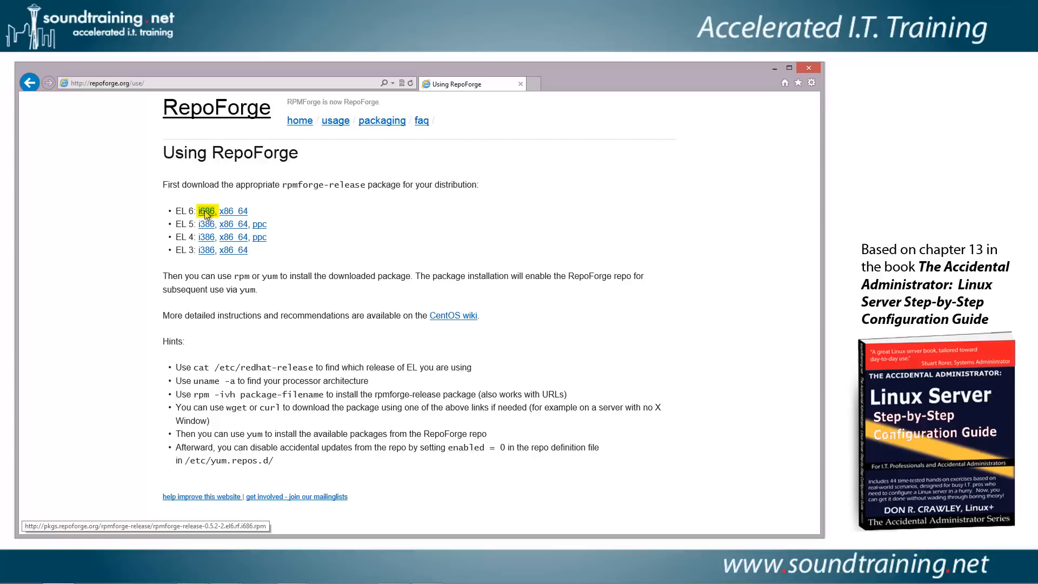
Copy the EL 6 i386 rpmforge-release link from repoforge.org/use.
right_click(206, 210)
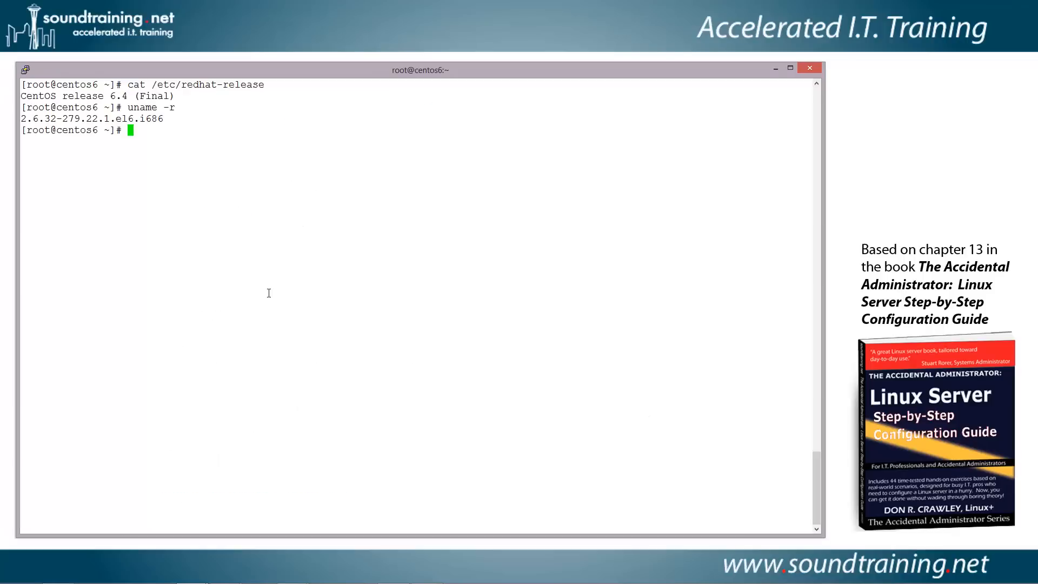
Install rpmforge-release-0.5.2-2.el6.rf.i686.rpm from pkgs.repoforge.org with rpm -Uvh.
type("rpm")
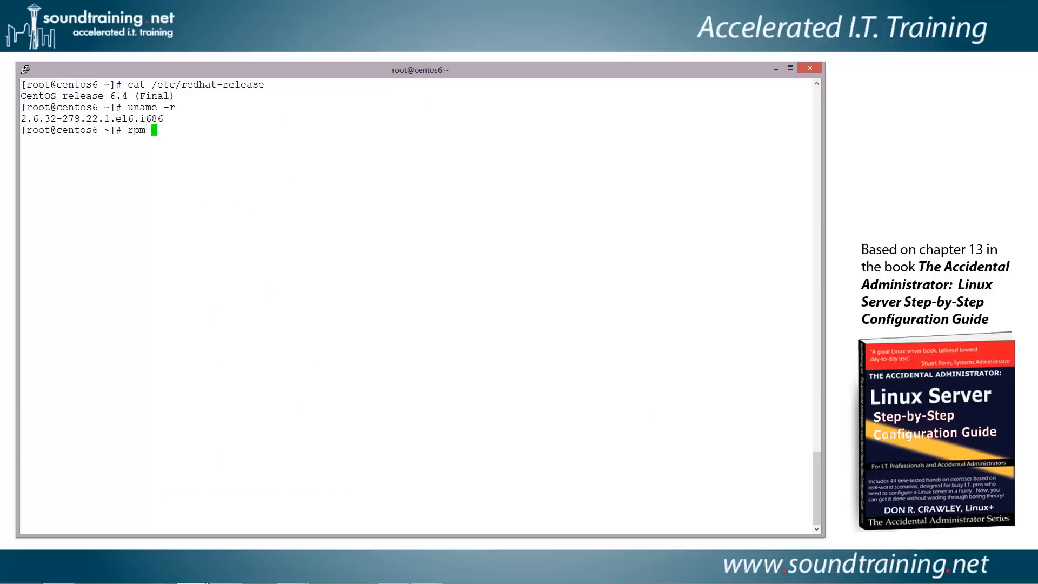
type("-Uvh")
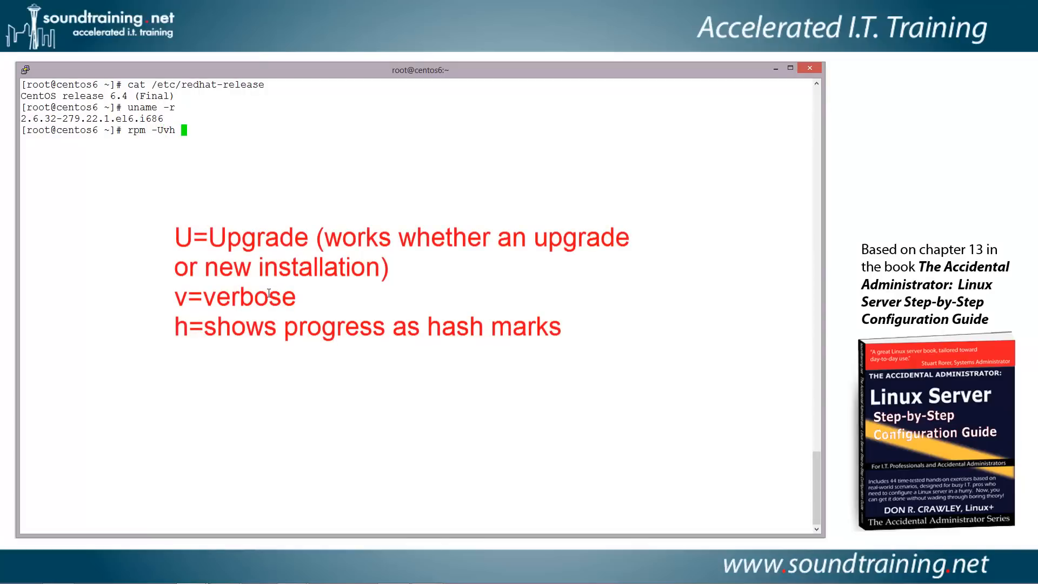
mouse_move(273, 192)
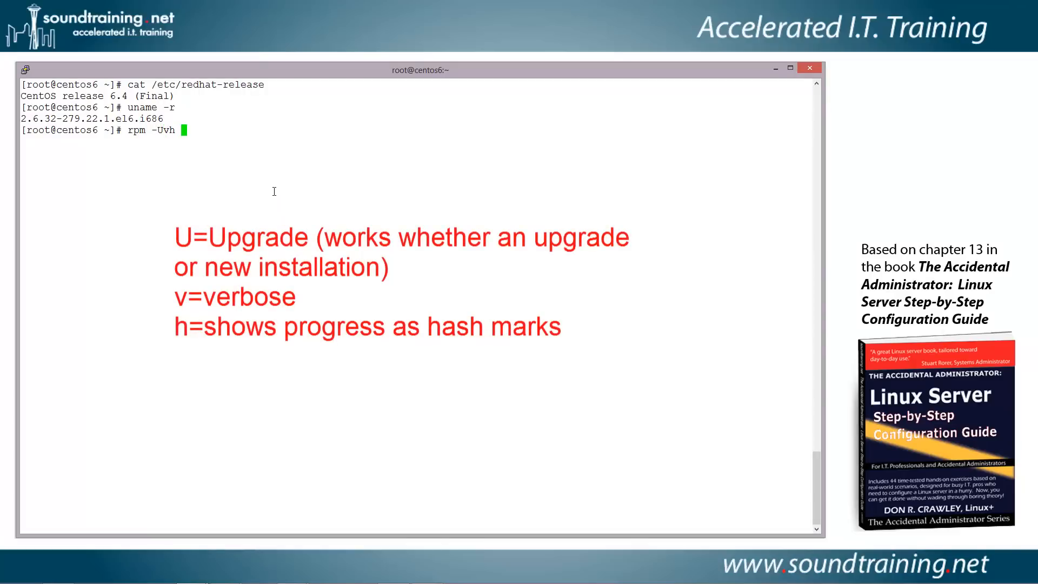
type("http://pkgs.repoforge.org/rpmforge-release/rpmforge-release-0.5.2-2.el6.rf.i686.rpm")
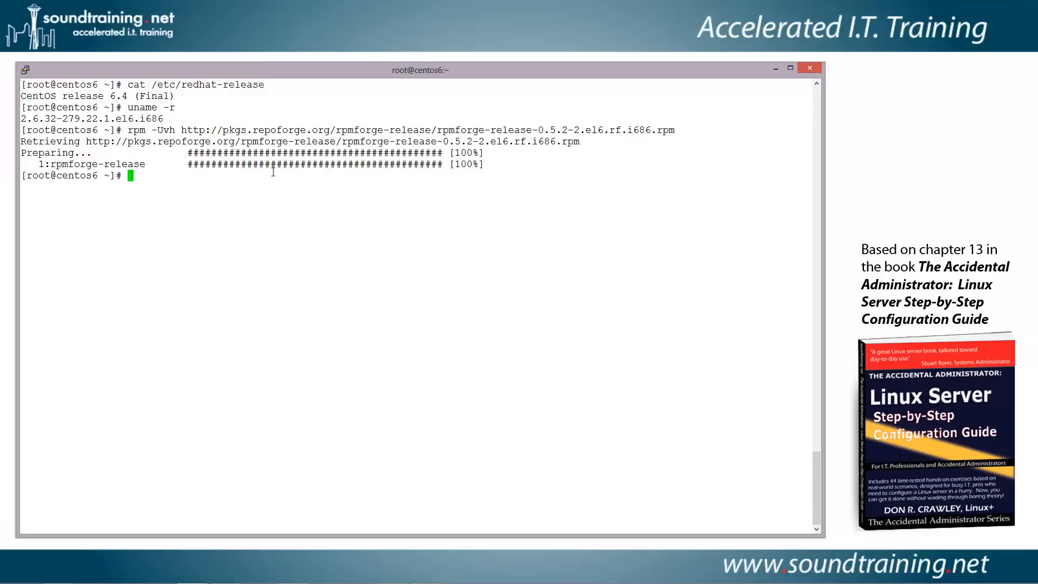
Install phpmyadmin with yum, answering y, until it reports Complete.
type("yum install")
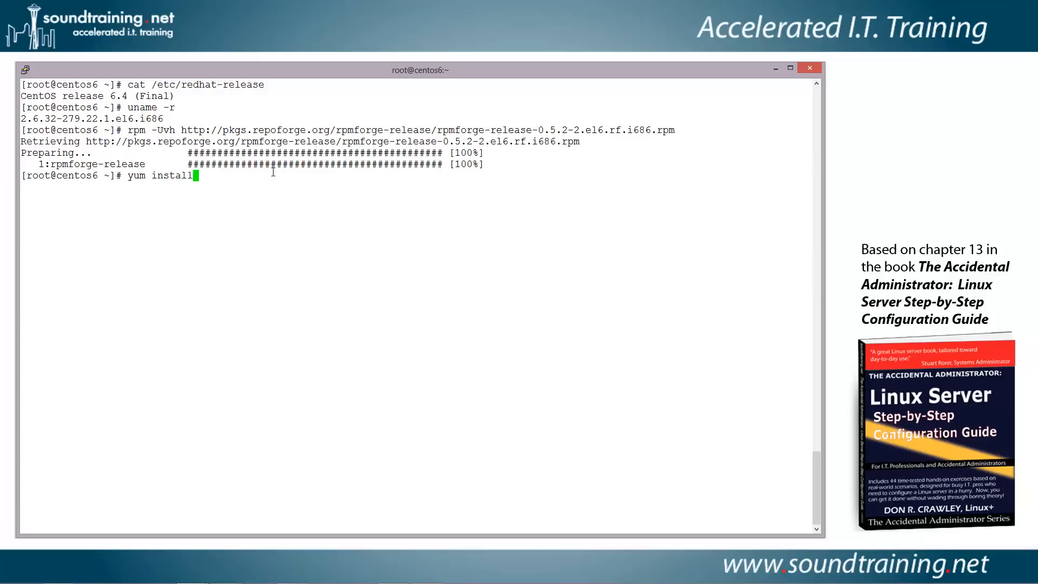
type("phpmyadmin")
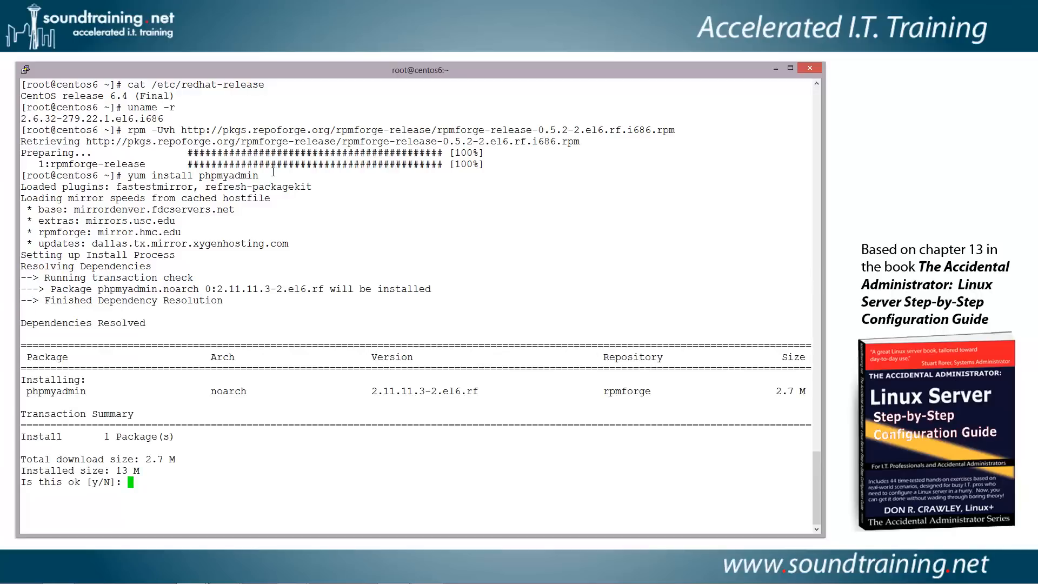
type("y")
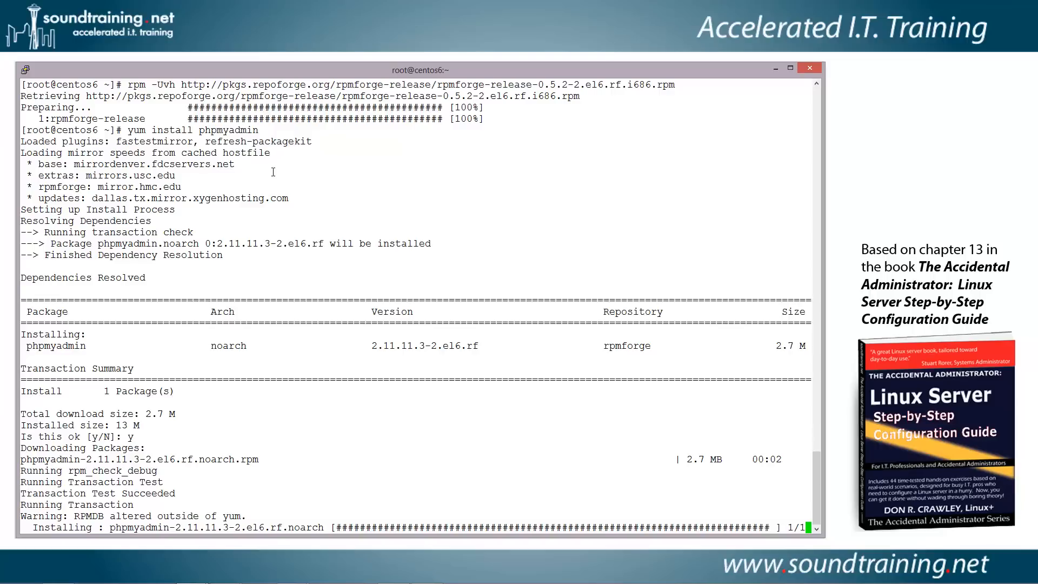
scroll("down", 3)
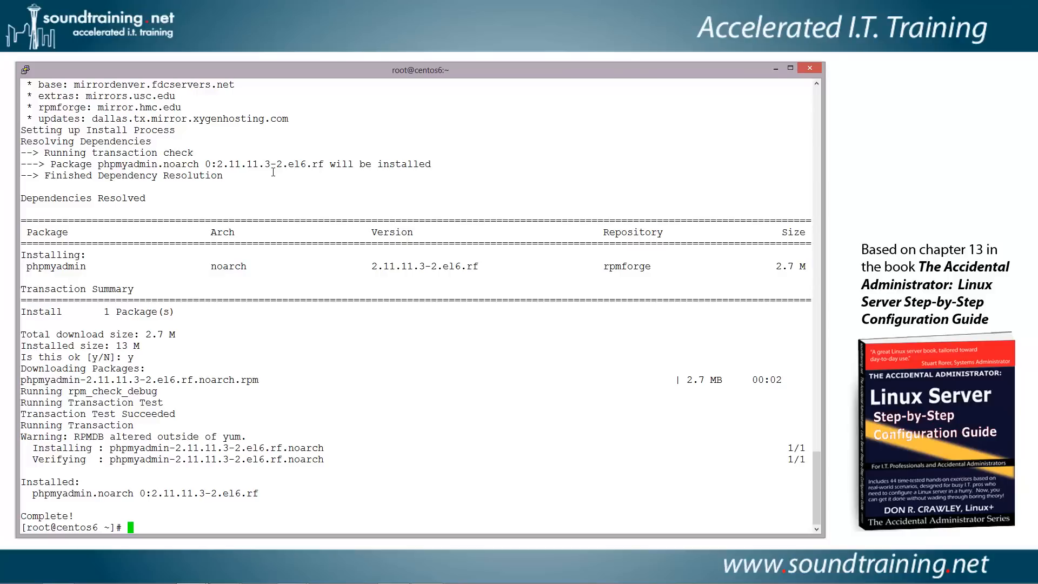
Open /etc/httpd/conf.d/phpmyadmin.conf in vi.
type("v")
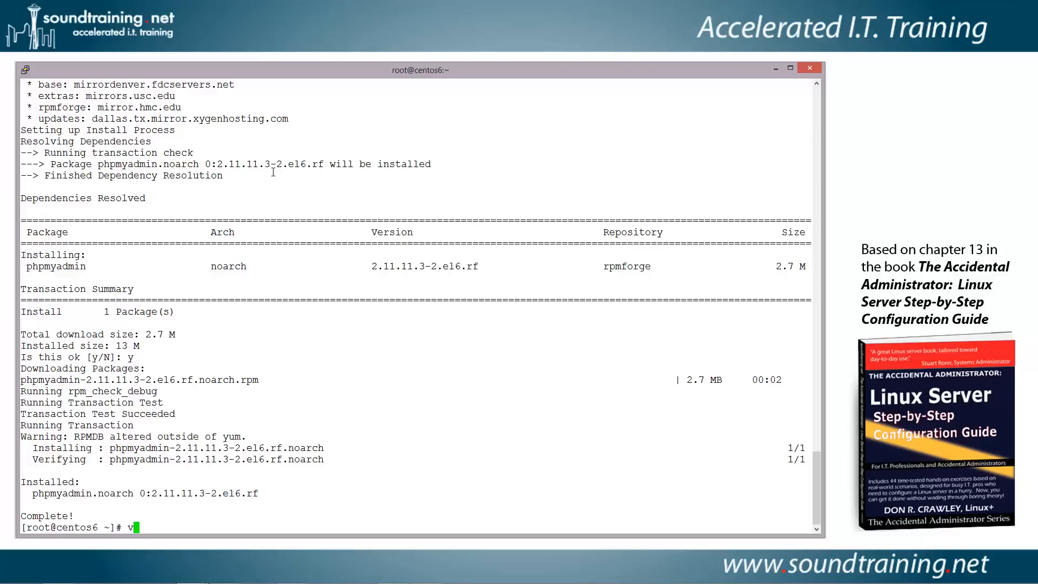
type("i")
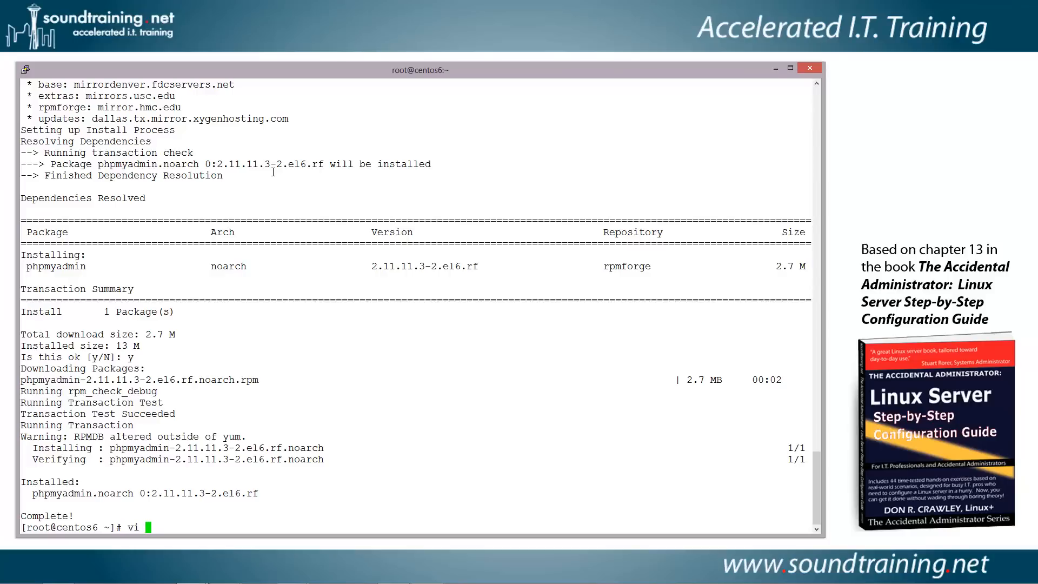
type("/etc")
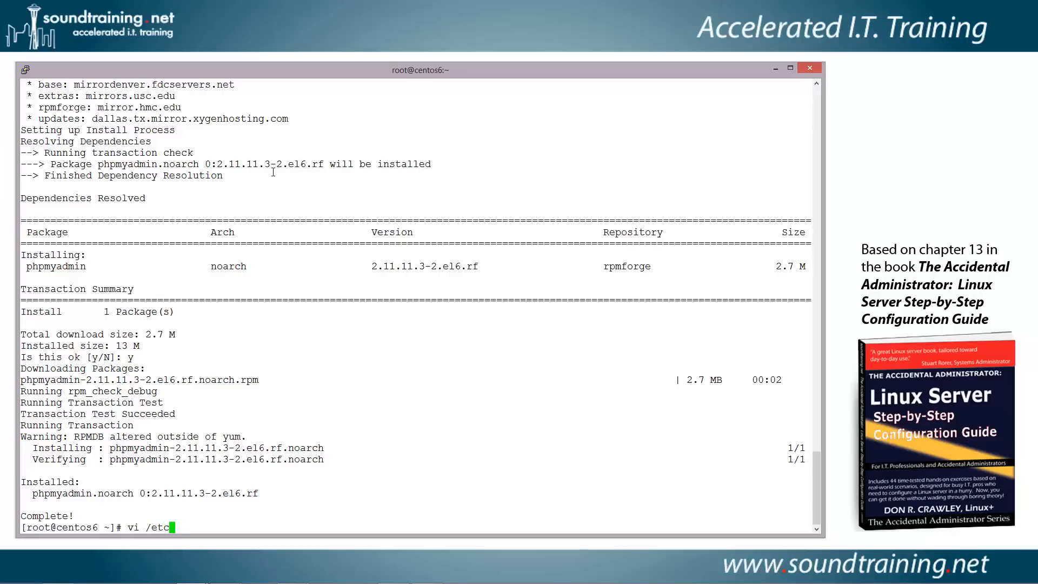
type("/httpd/conf")
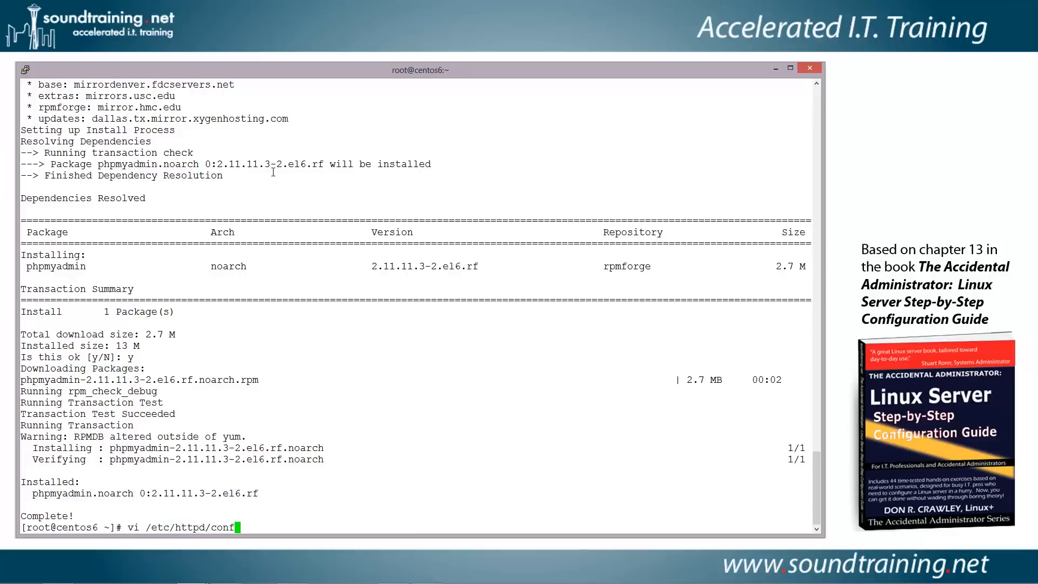
type(".d/php")
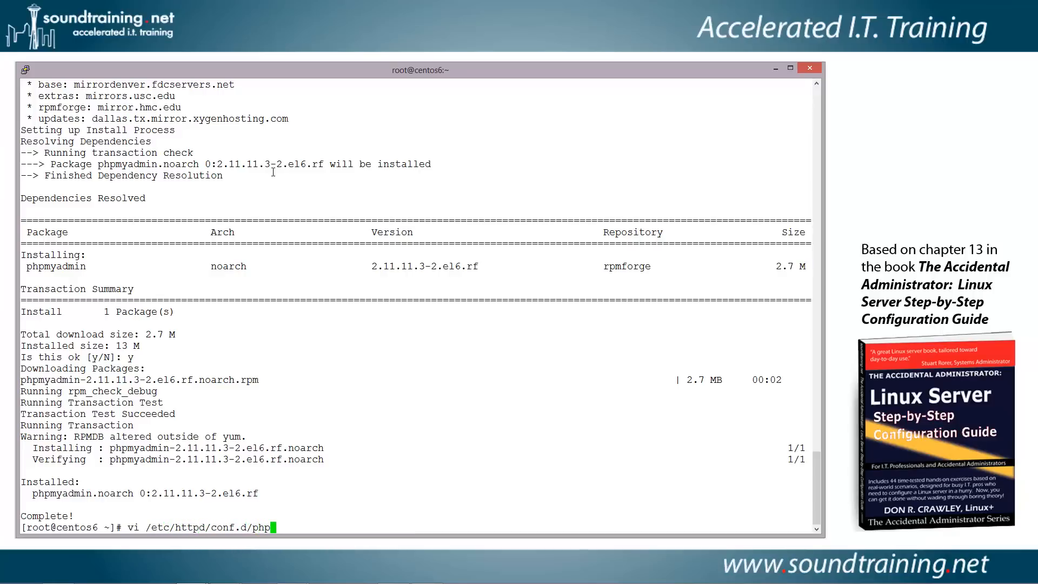
type("myadmi")
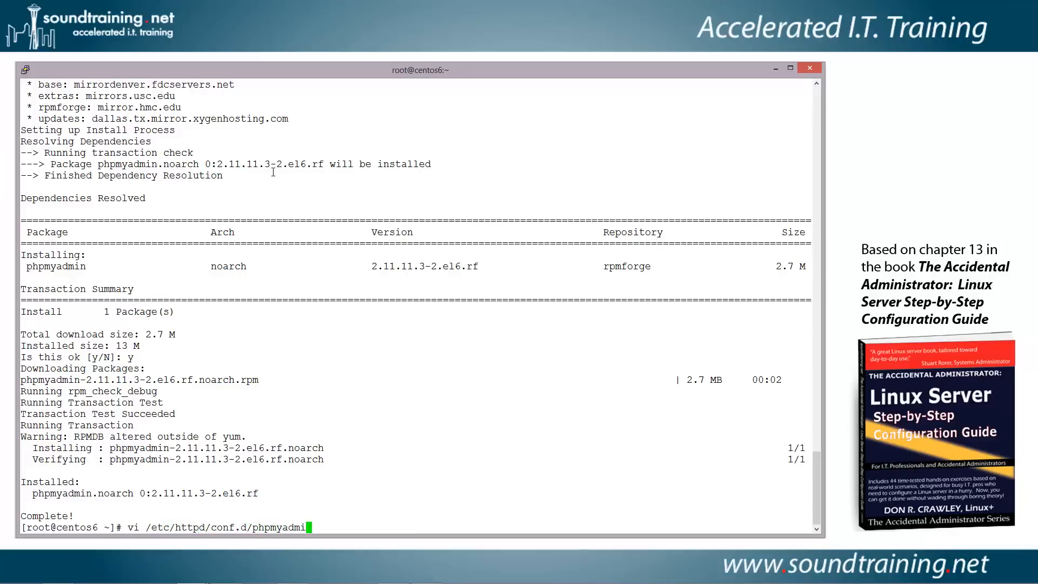
type("n.conf")
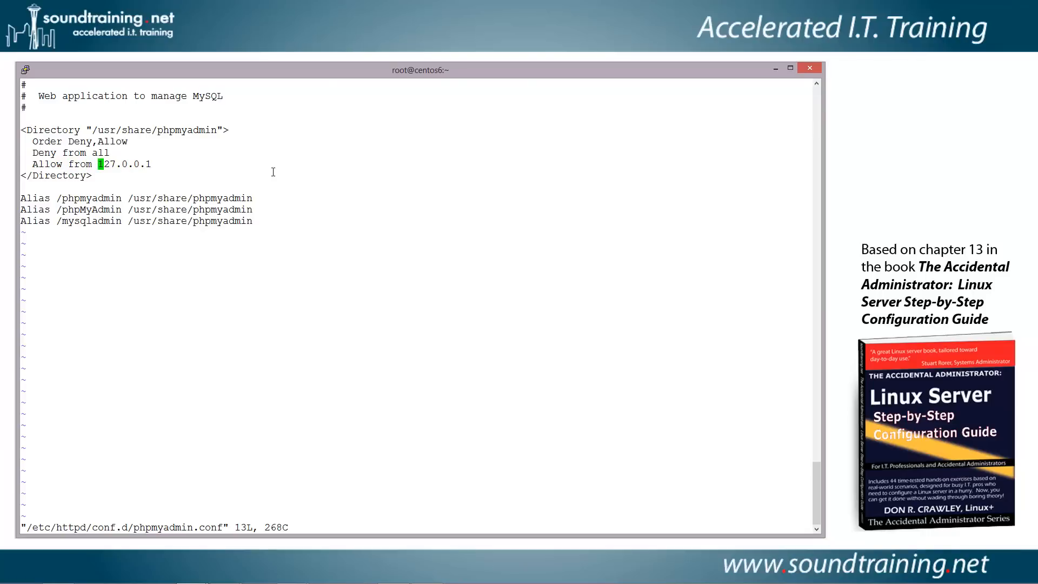
Add 192.168.101.2 to the Allow from line and save with :wq.
key("i")
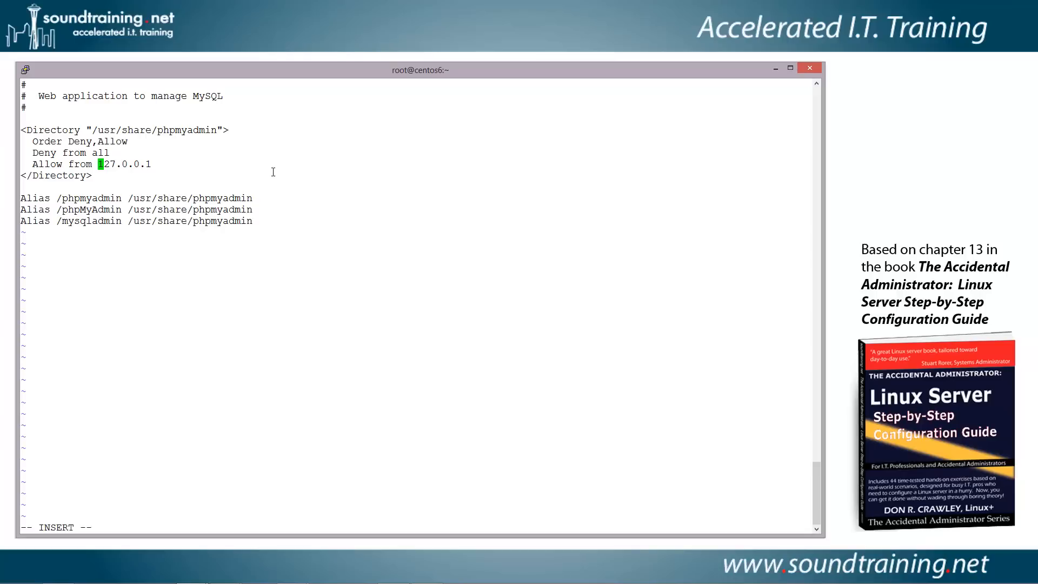
type("192.1681")
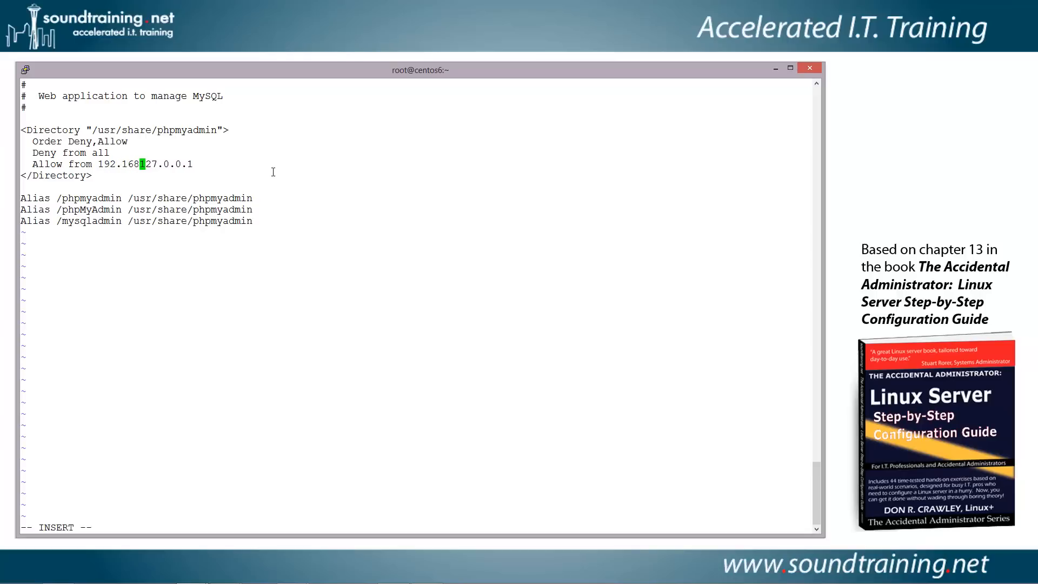
type(".101.2")
left_click(414, 528)
type(":")
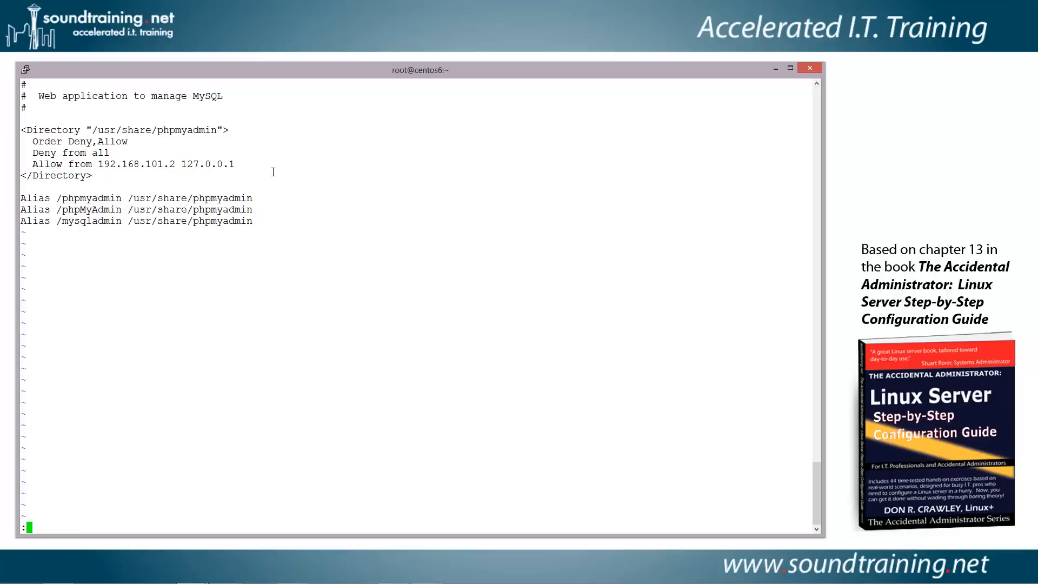
type("wq")
type("vi /")
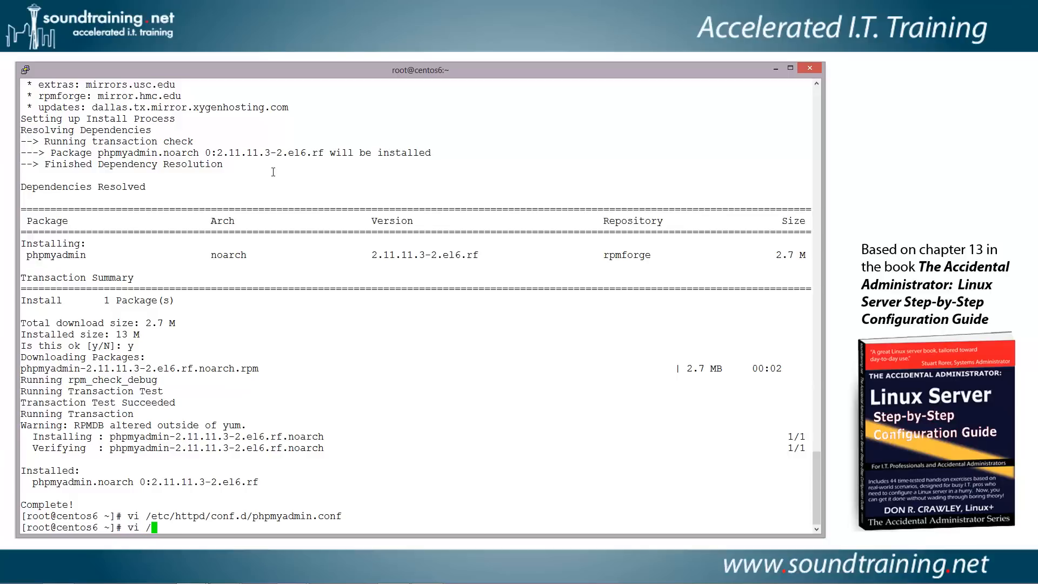
Set auth_type to 'http' in /usr/share/phpmyadmin/config.inc.php and save.
type("usr/share/")
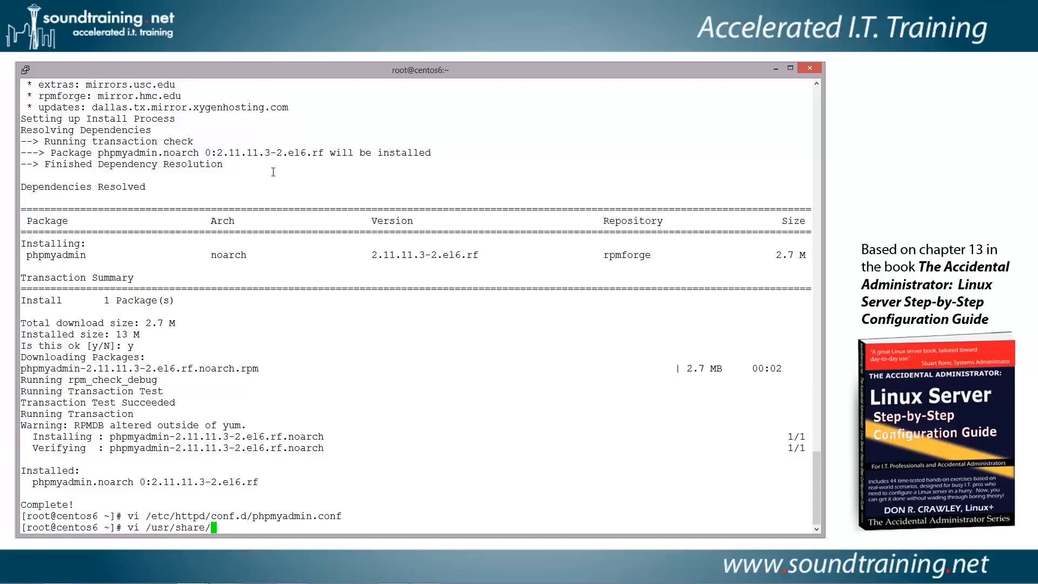
type("phpmyadmin/")
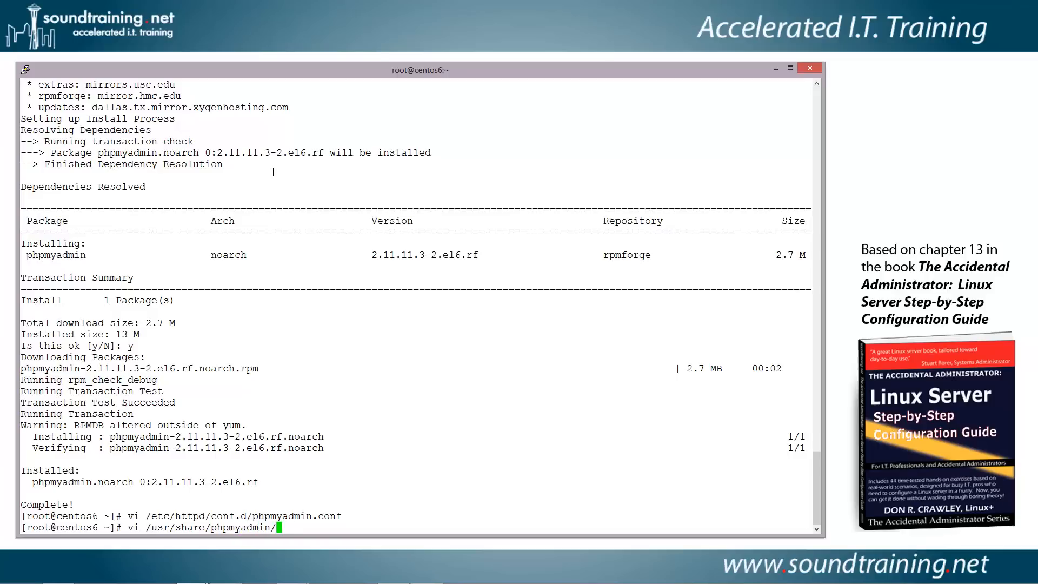
type("confi.inc")
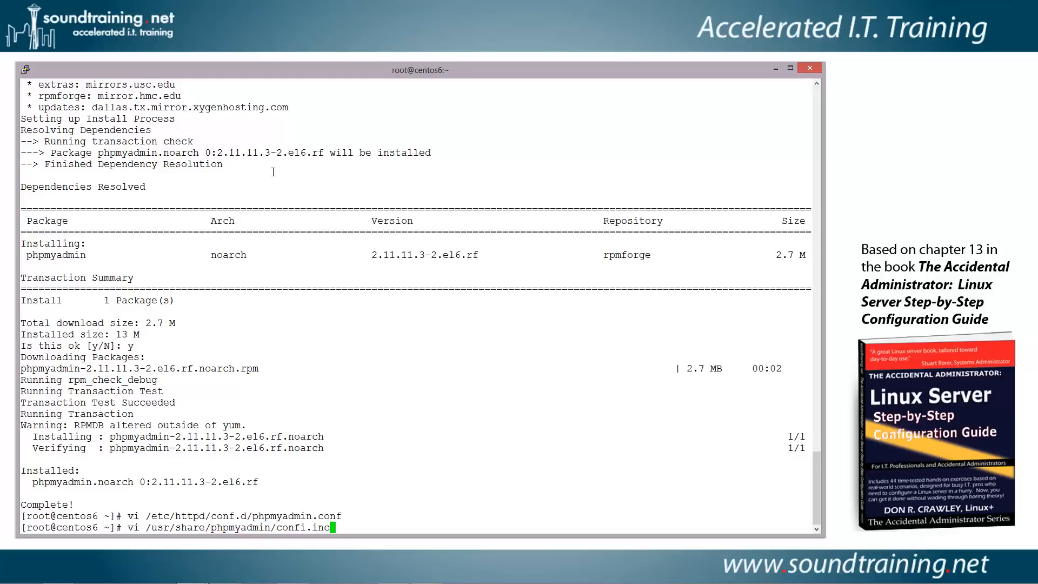
type("php")
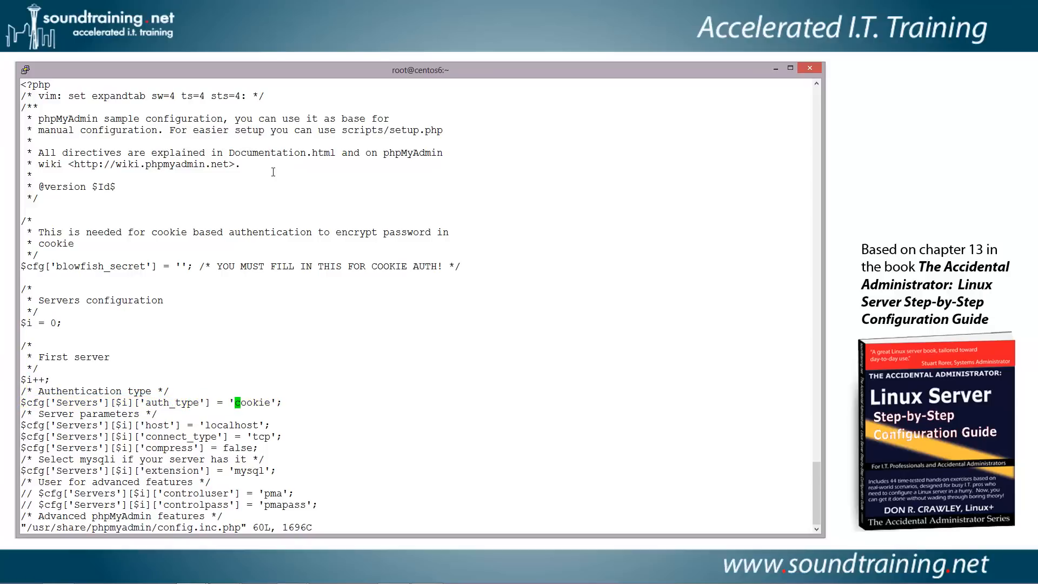
type("ht")
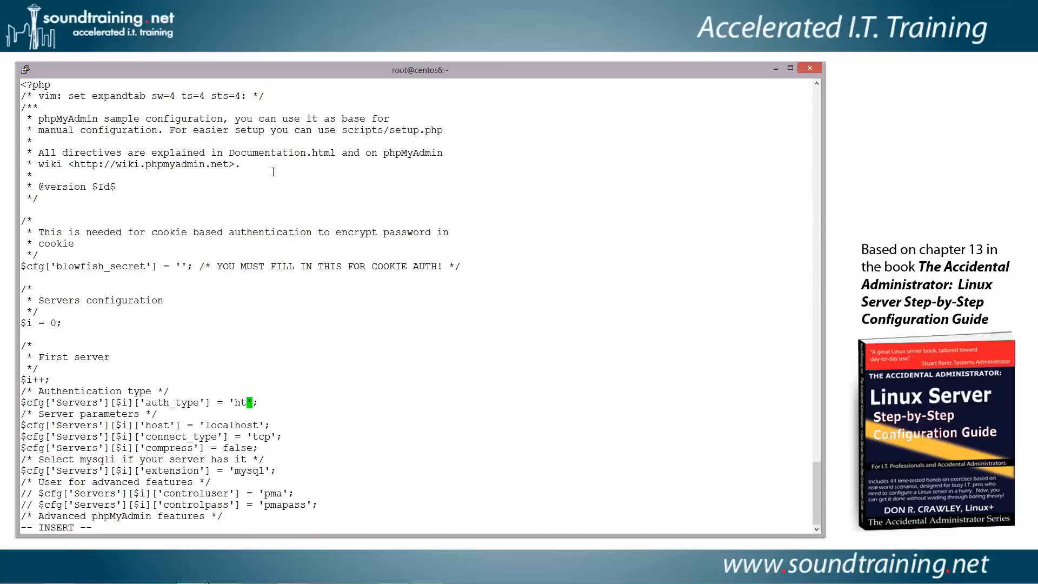
type("tp")
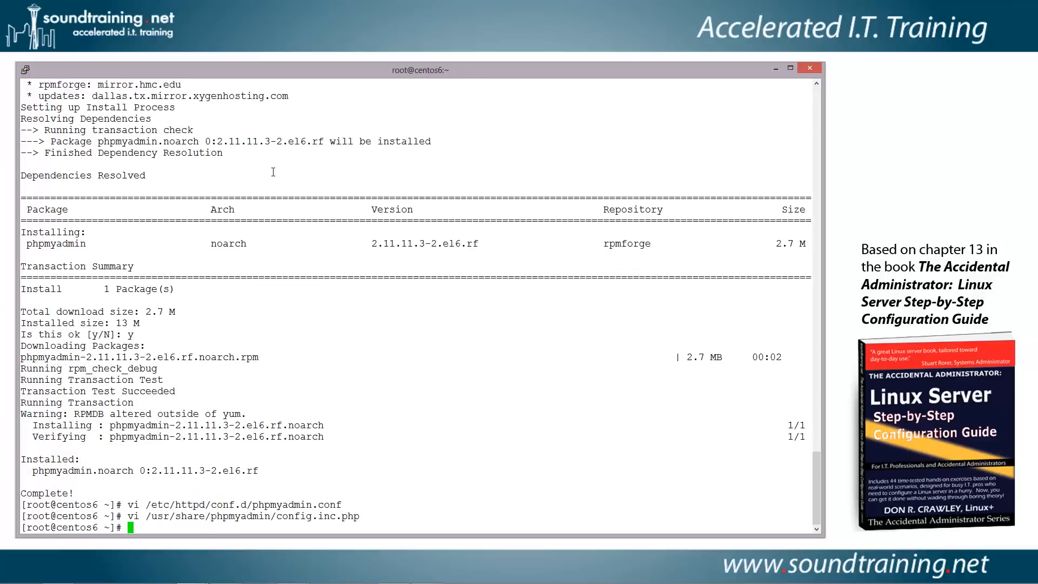
Run service httpd restart to restart Apache.
type("service httpd r")
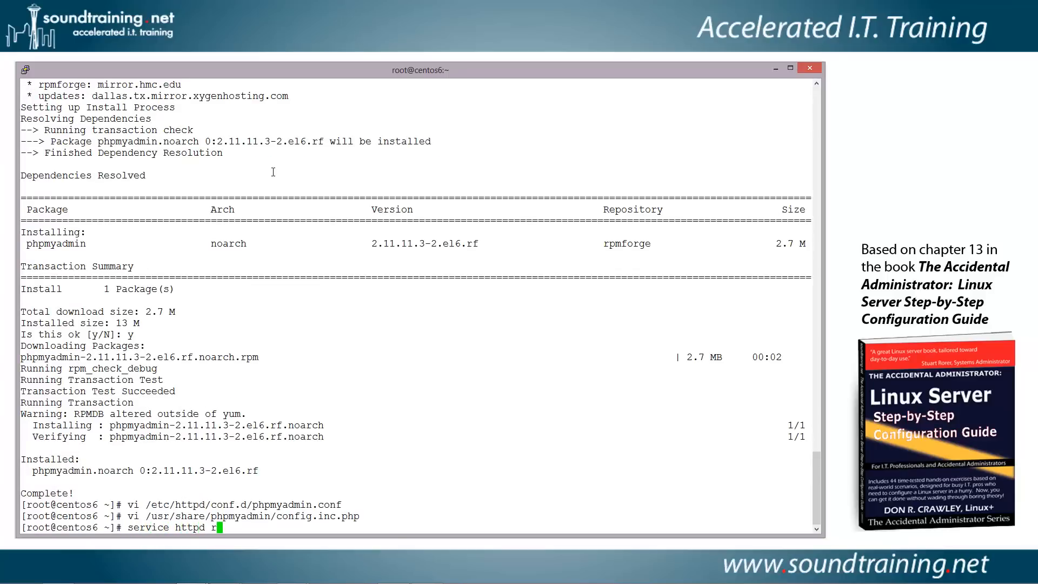
type("estart")
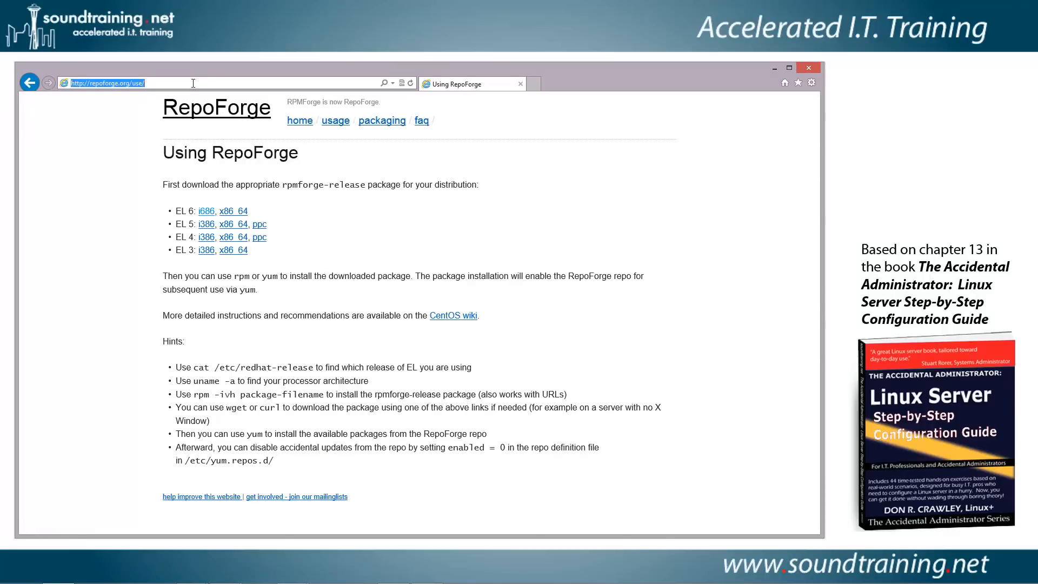
Browse to 192.168.101.3/phpmyadmin and log in as root at the HTTP prompt.
type("192.168.101.3/")
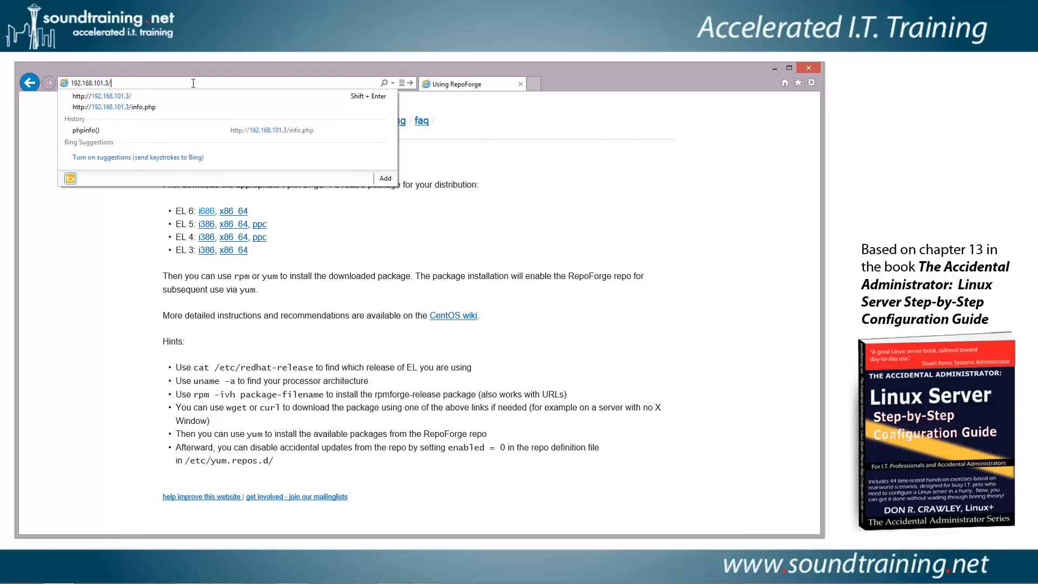
type("p://")
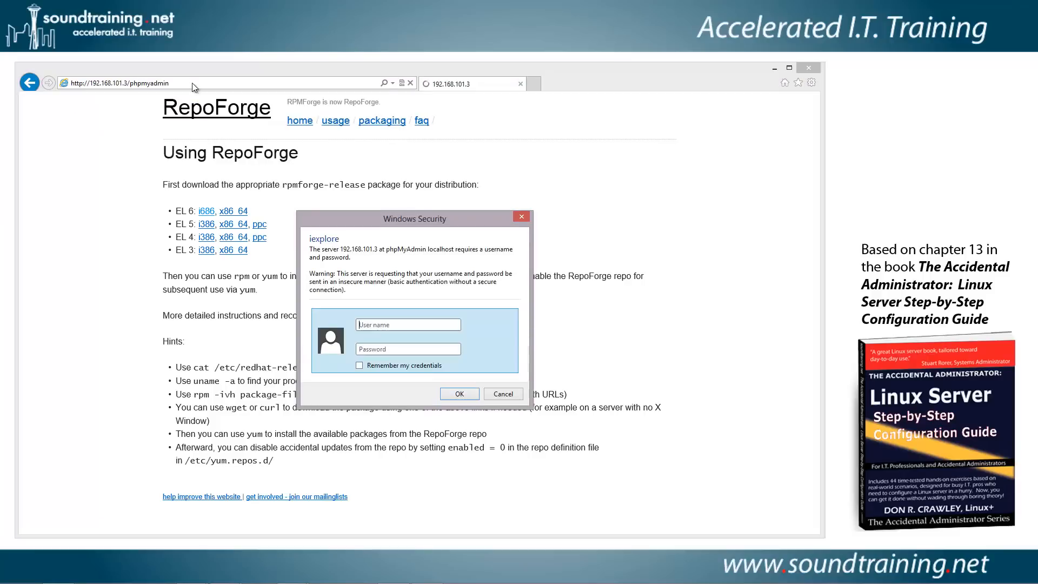
type("r")
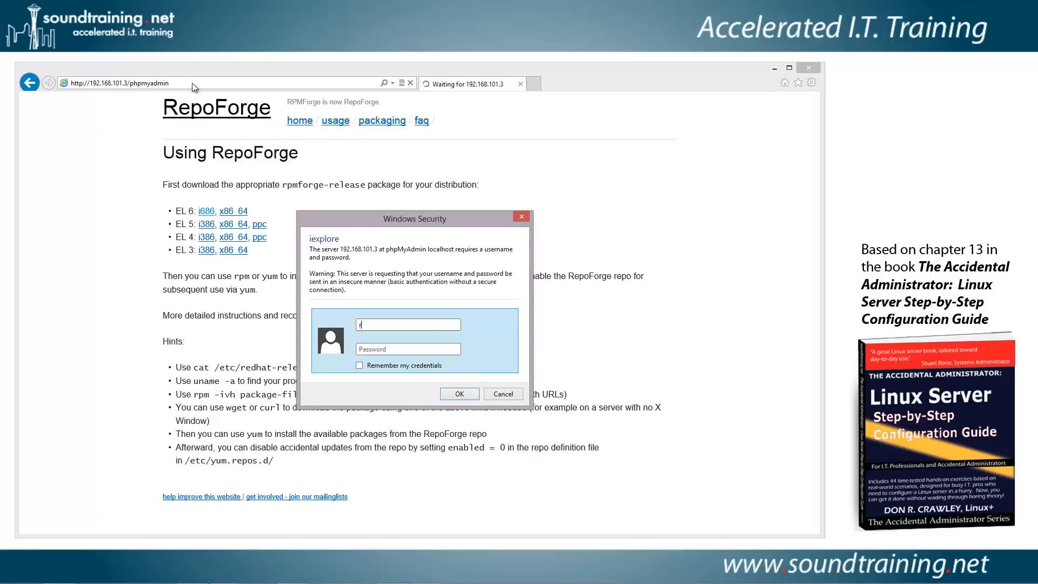
type("root")
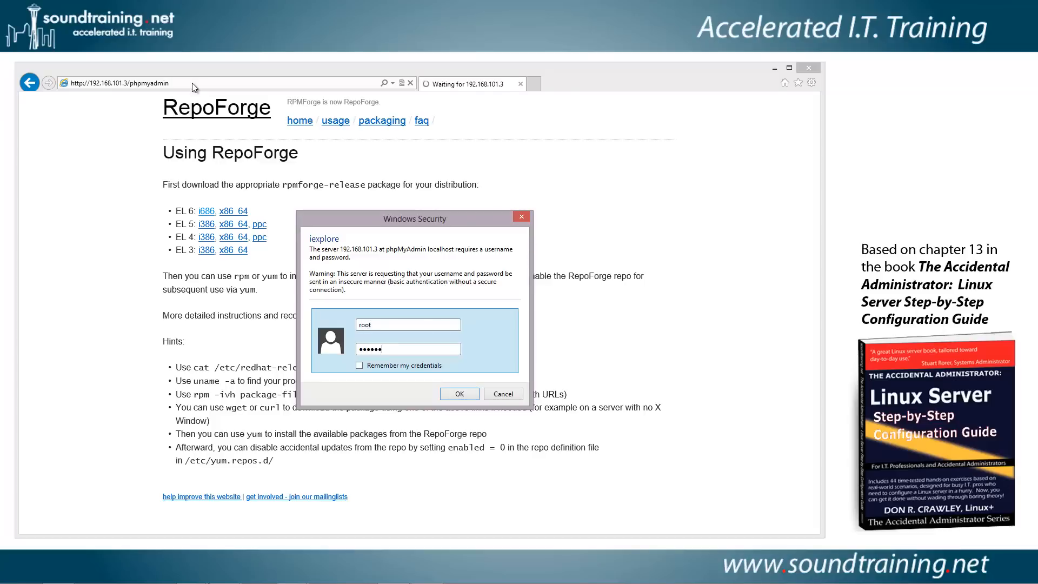
left_click(458, 393)
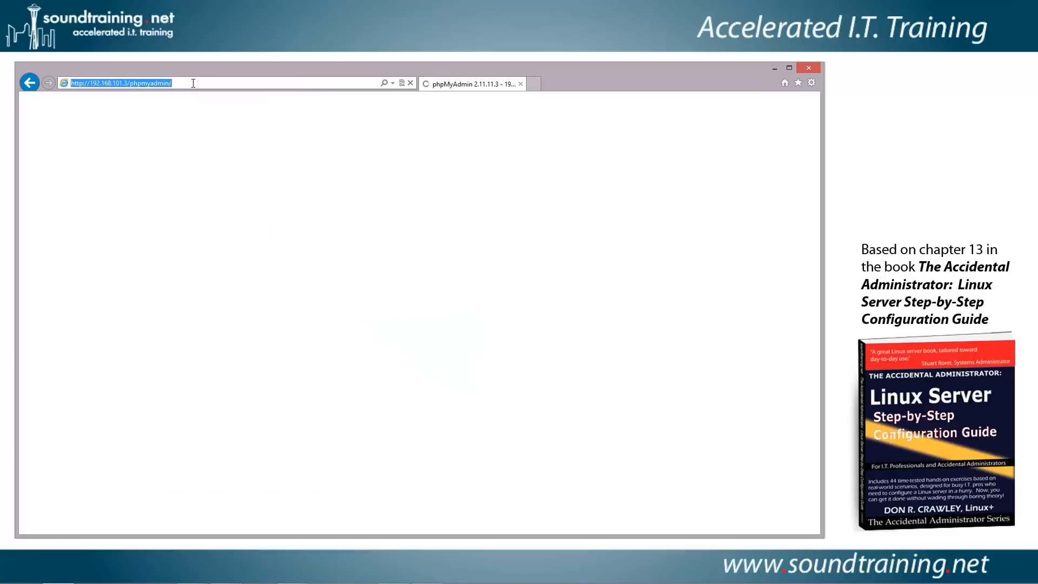